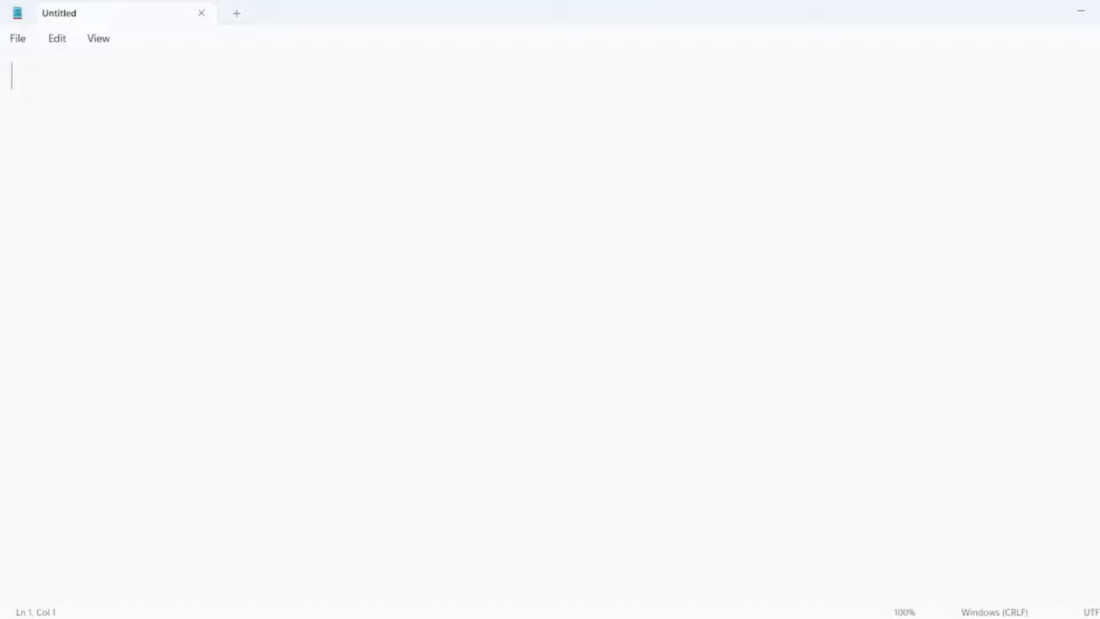
- Type 'GPS Emulator :' with 'US location YES' and 'India location NO' lines in Notepad
{"action": "type", "text": "GPS E"}
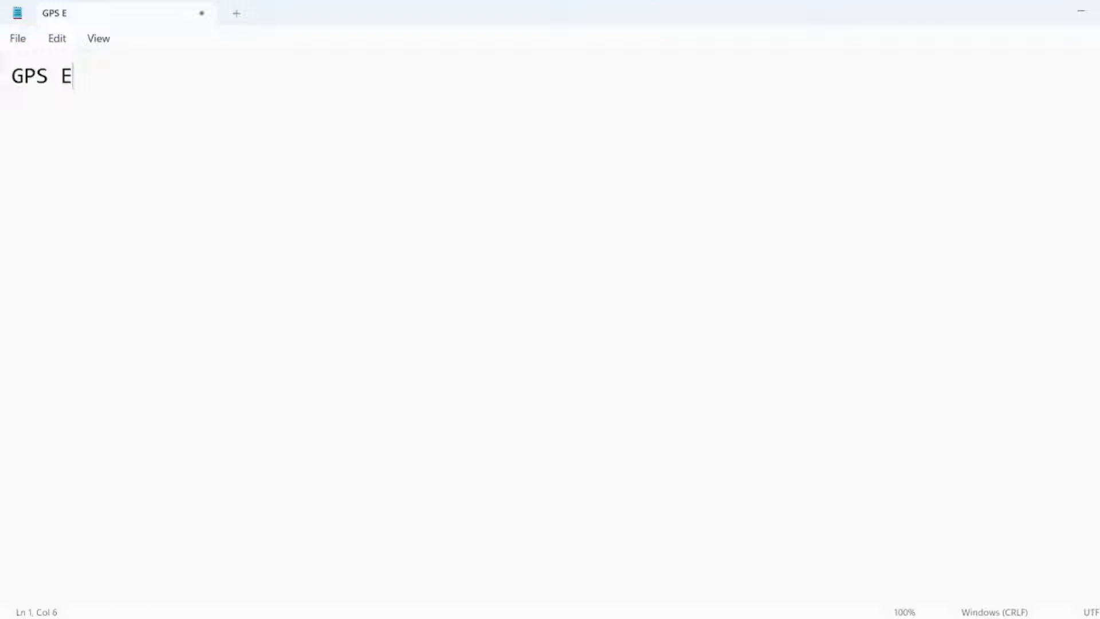
{"action": "type", "text": "mulator"}
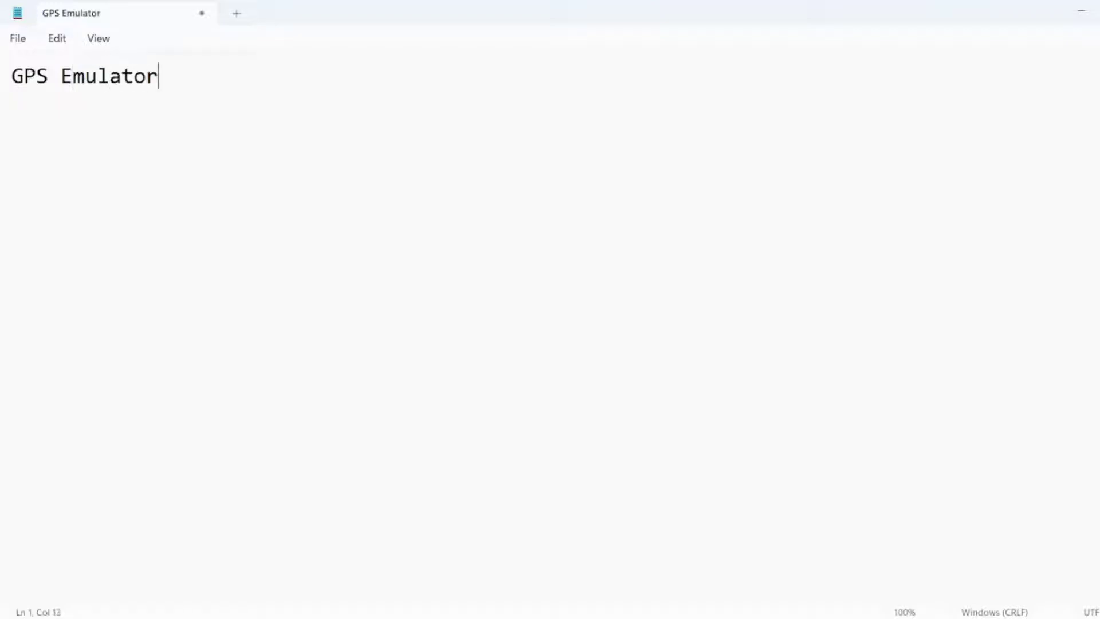
{"action": "type", "text": ":"}
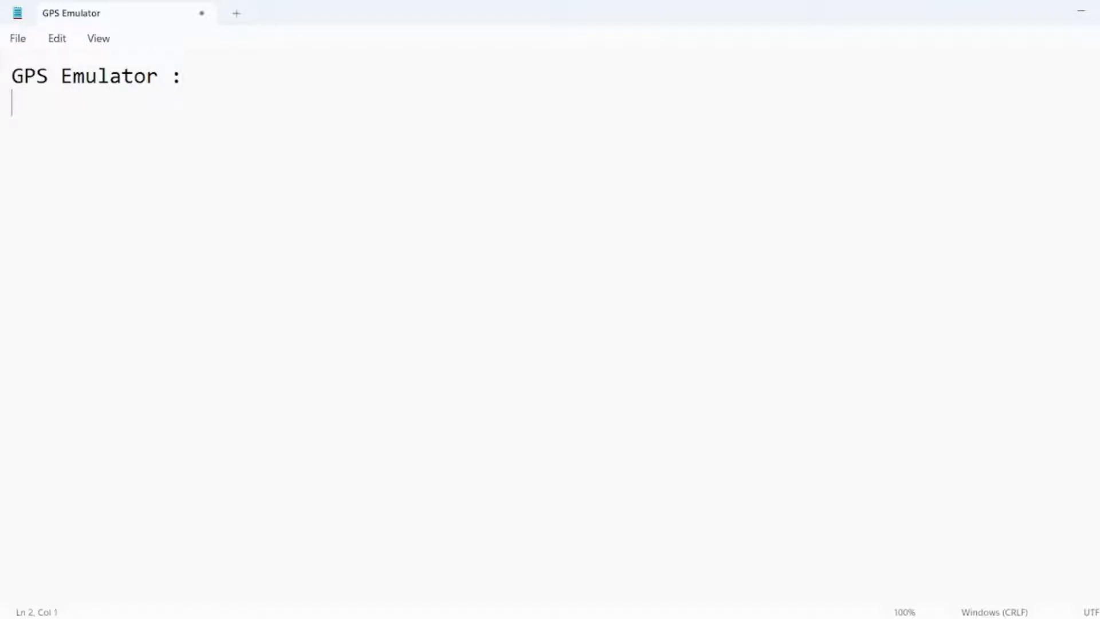
{"action": "type", "text": "U"}
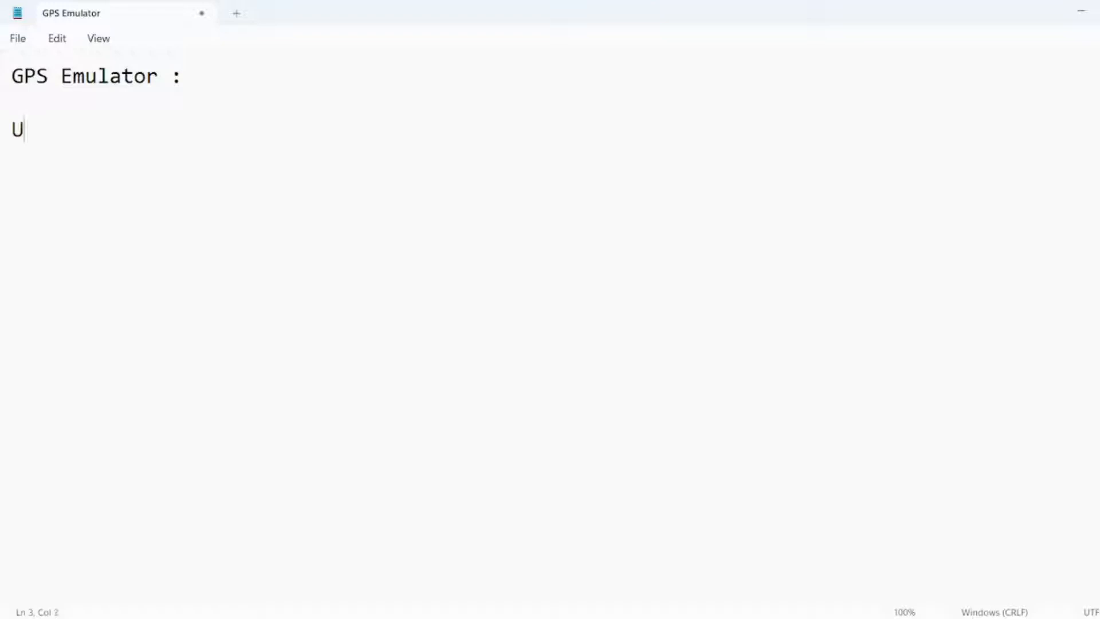
{"action": "type", "text": "S location"}
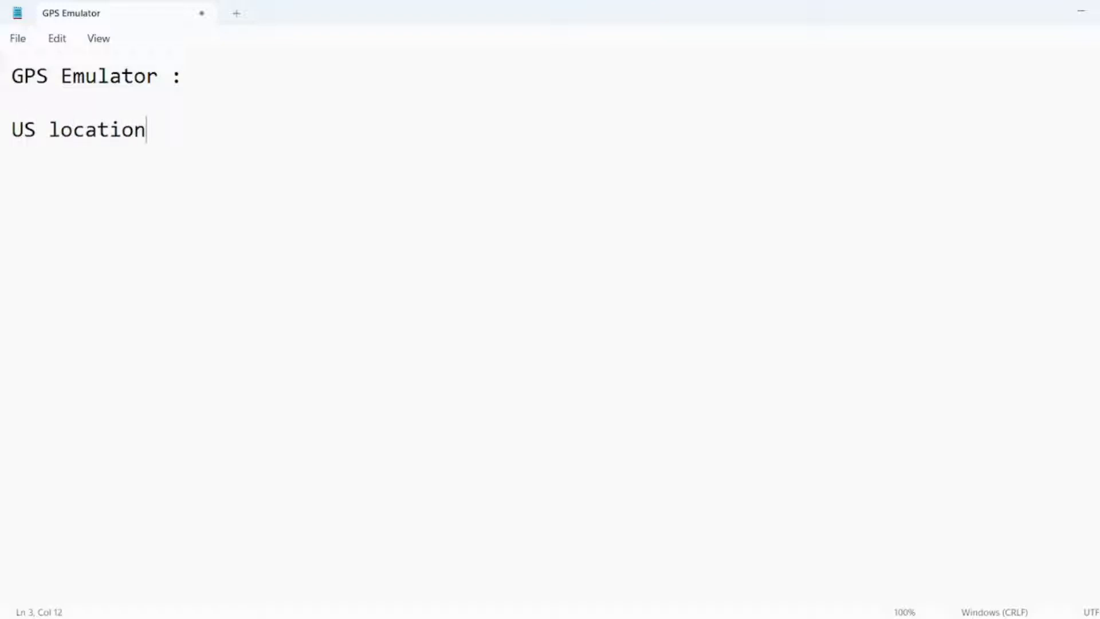
{"action": "type", "text": "\"  \""}
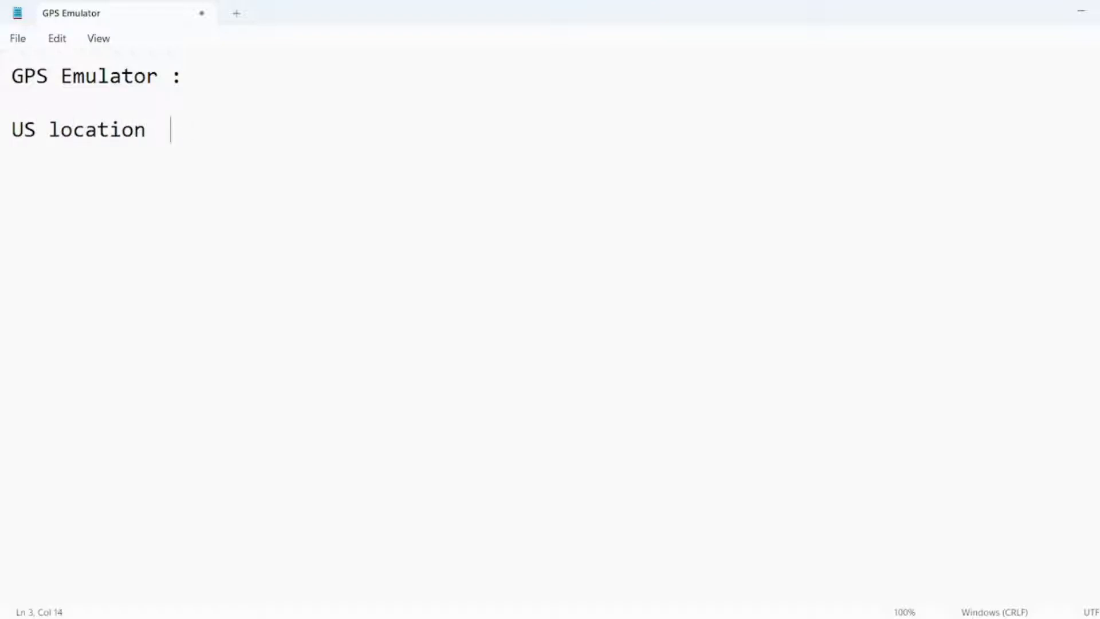
{"action": "type", "text": "YES"}
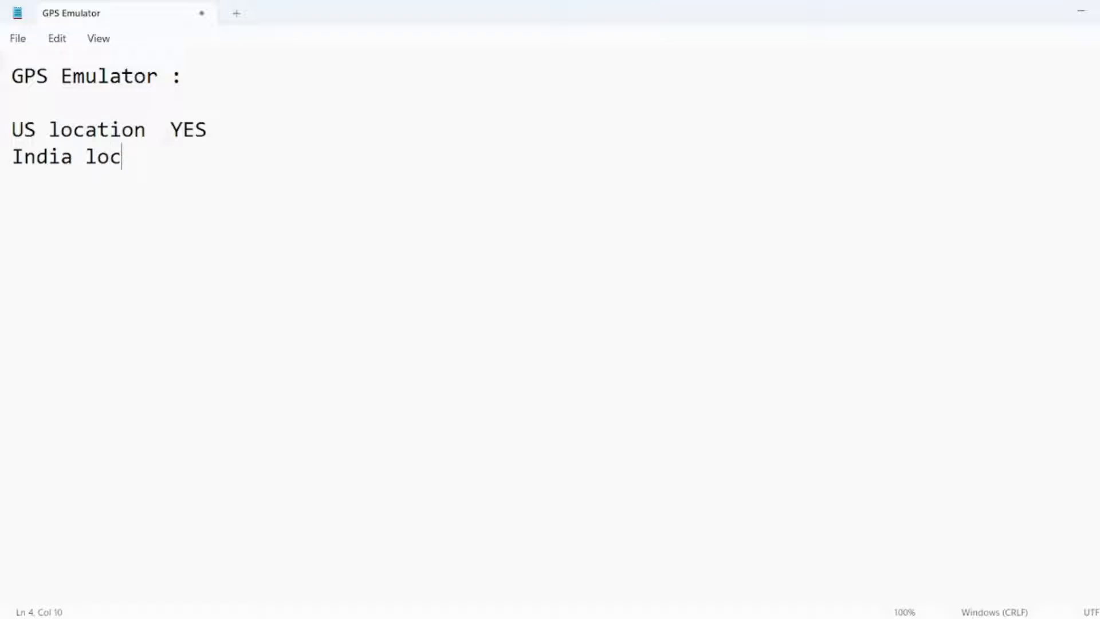
{"action": "type", "text": "ation NO"}
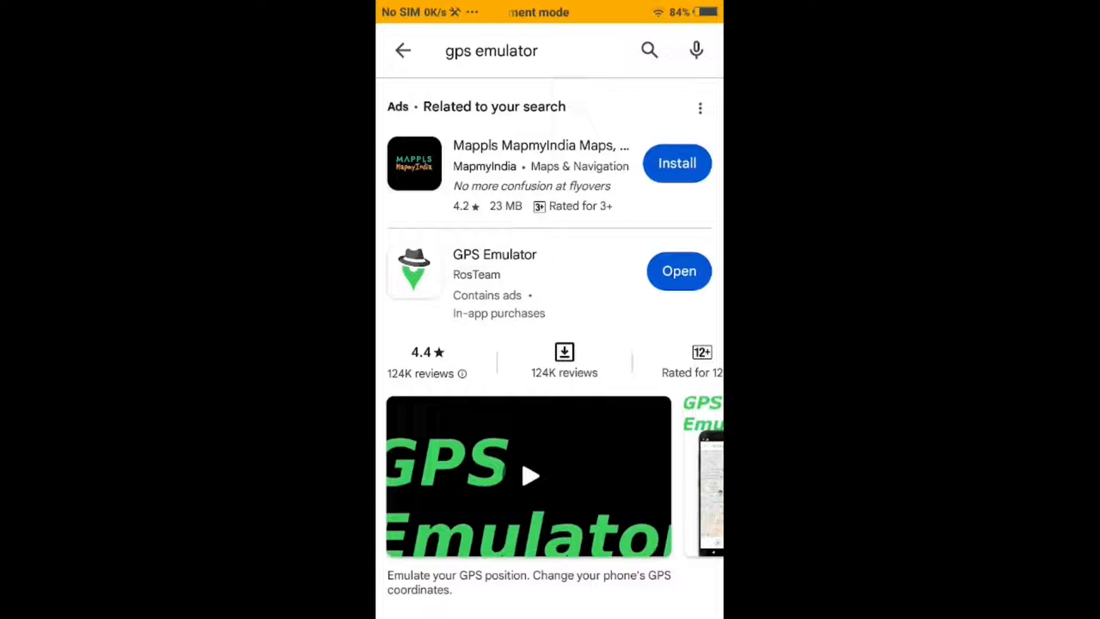
- Open the installed GPS Emulator by RosTeam from the Play Store results
{"action": "left_click", "coordinate": [679, 271]}
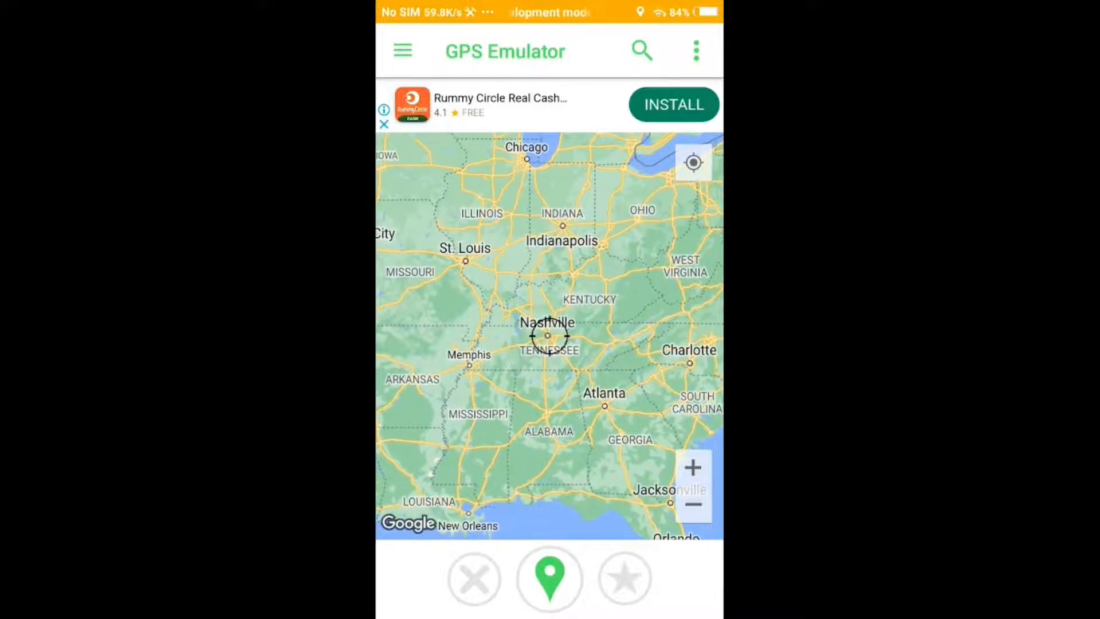
- Pin the GPS Emulator map crosshair on Nashville to fake the location
{"action": "left_click", "coordinate": [549, 583]}
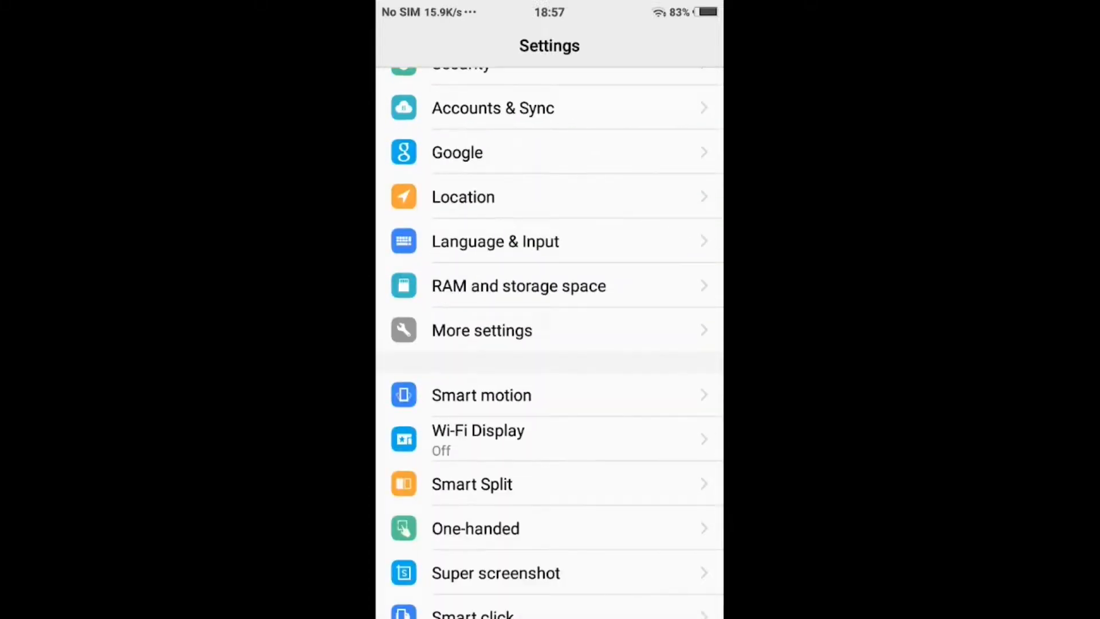
- Scroll Developer options to confirm GPS Emulator is the selected mock location app
{"action": "left_click", "coordinate": [482, 330]}
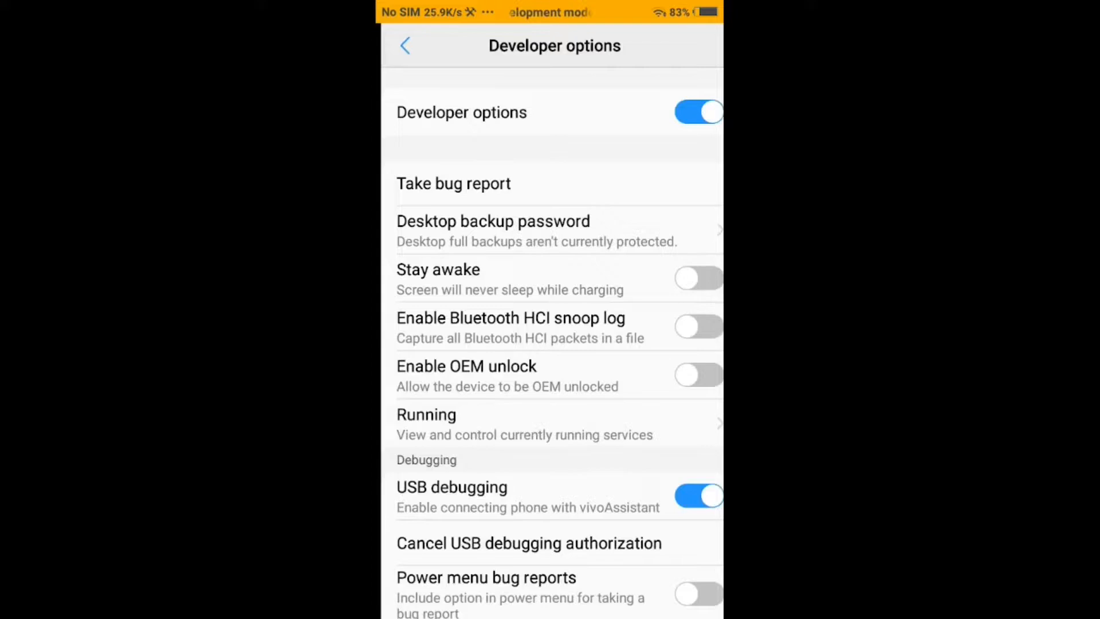
{"action": "scroll", "scroll_direction": "down", "scroll_amount": 3}
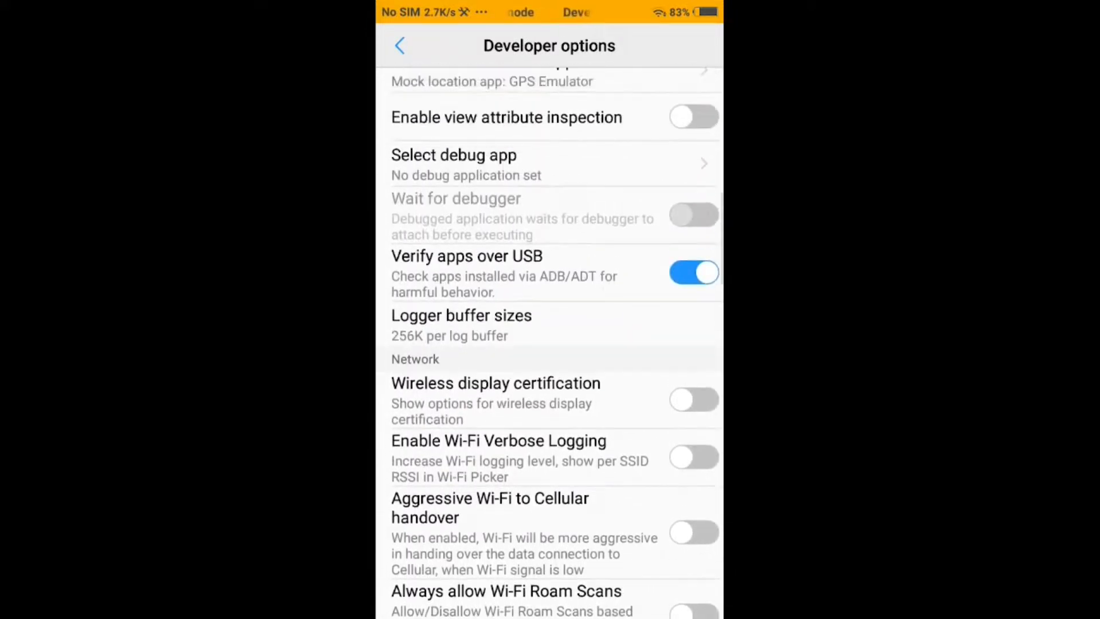
{"action": "scroll", "scroll_direction": "down", "scroll_amount": 3}
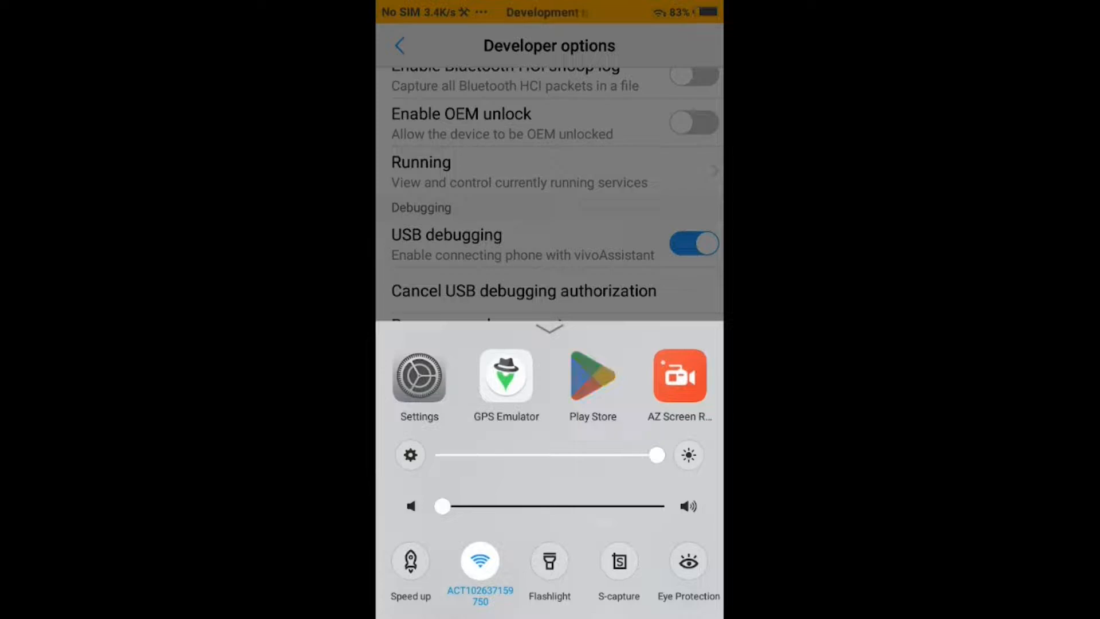
- Switch to the Play Store and rerun the recent 'maps' search
{"action": "left_click", "coordinate": [593, 376]}
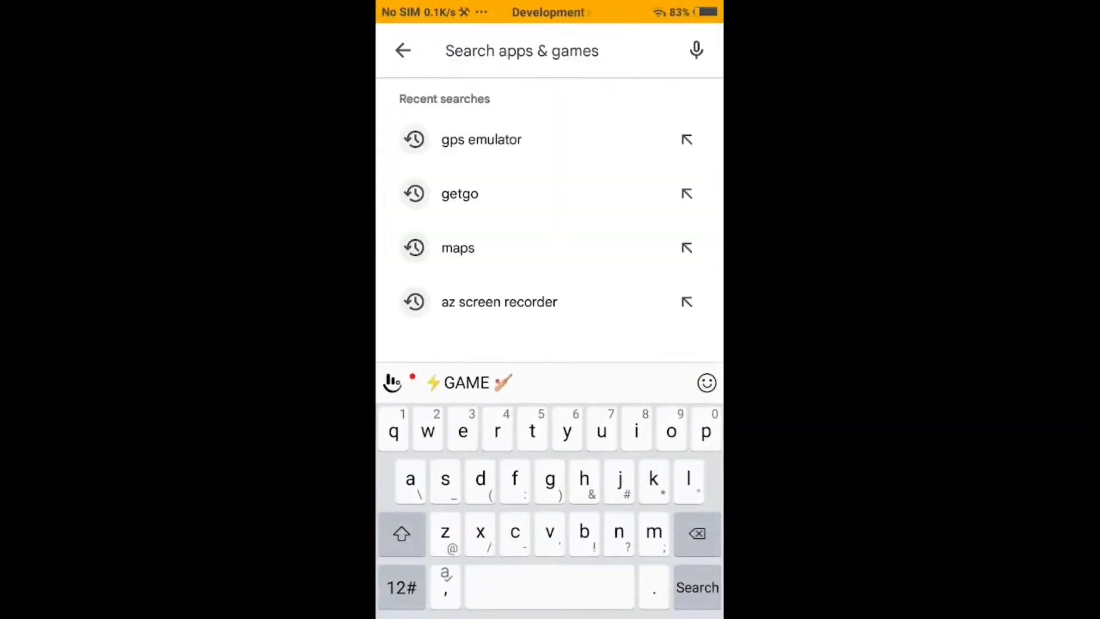
{"action": "left_click", "coordinate": [458, 248]}
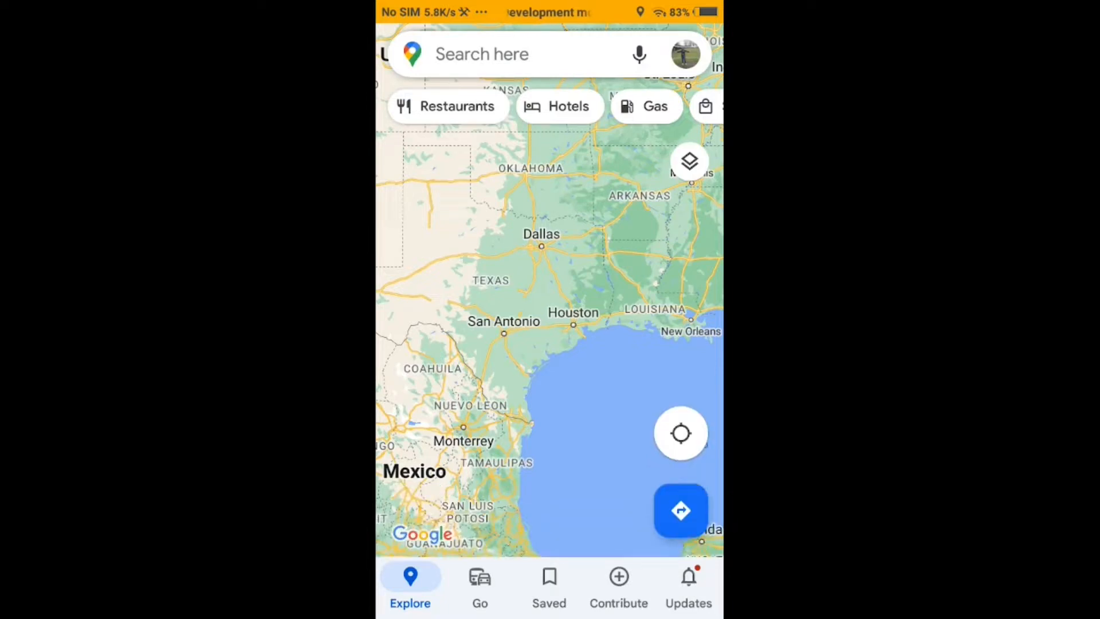
- Route to GetGo Gas Station from Recent searches, showing 4 hr 35 min, 300 mi
{"action": "left_click", "coordinate": [509, 53]}
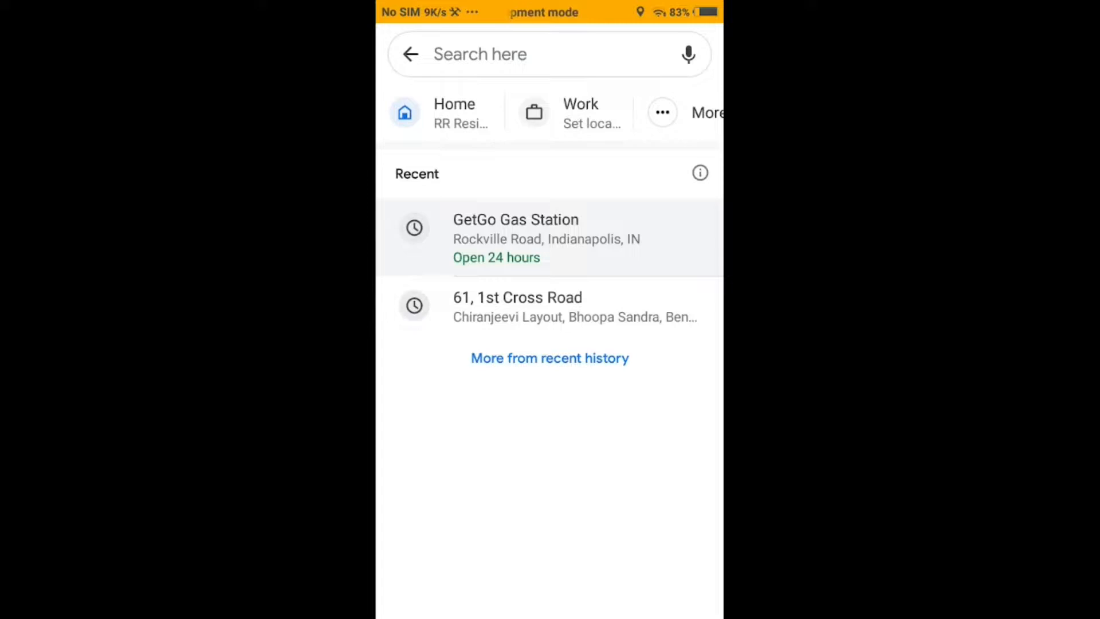
{"action": "left_click", "coordinate": [516, 235]}
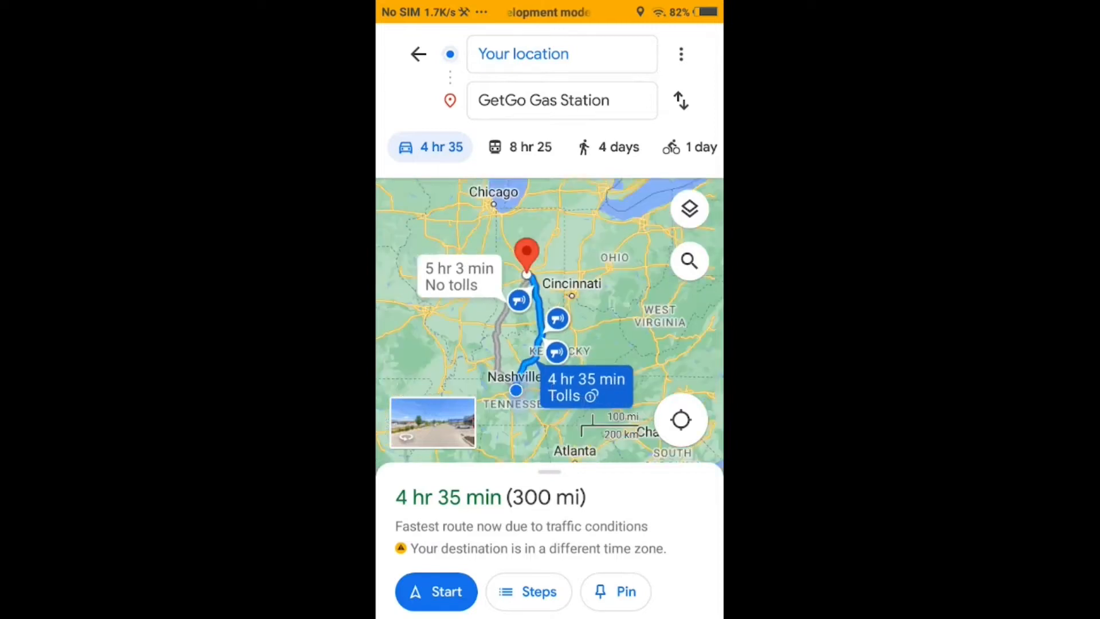
{"action": "scroll", "scroll_direction": "down", "scroll_amount": 3}
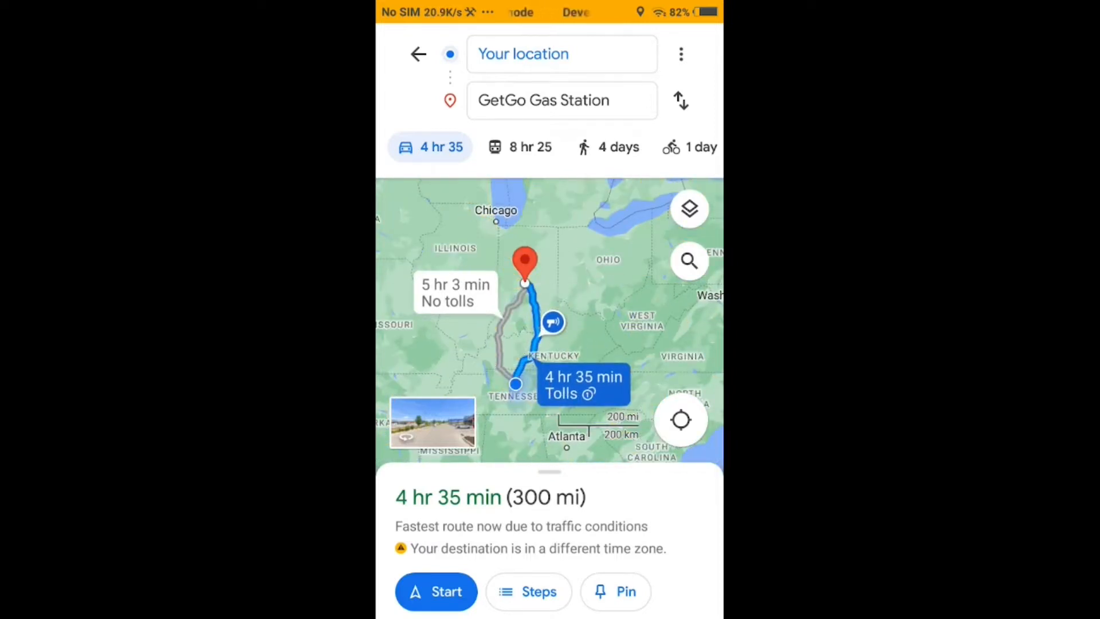